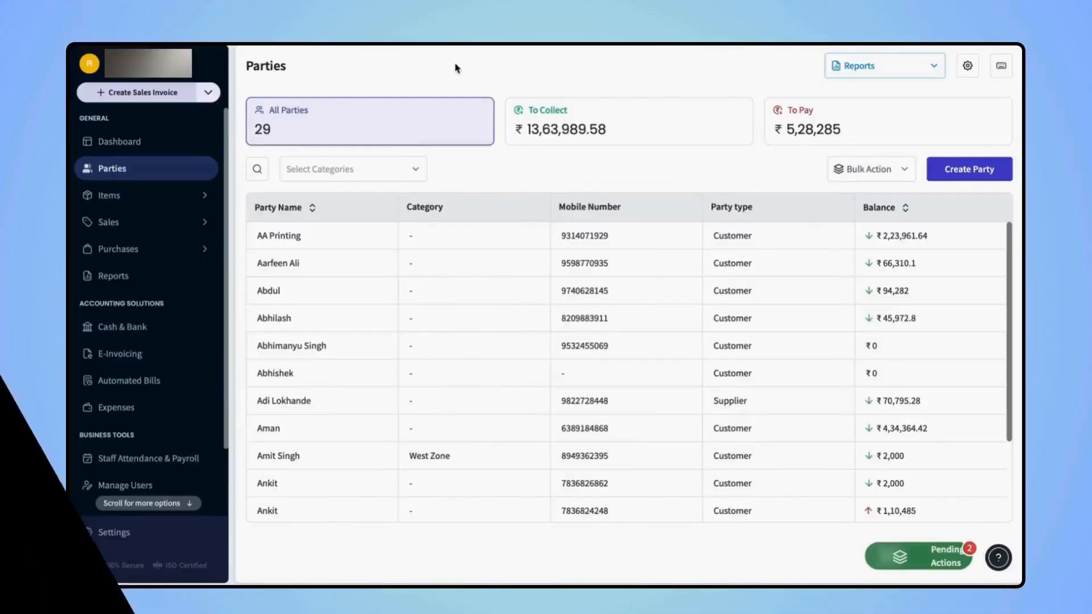
Select Aman from the Parties list and view his profile details.
scroll("down", 3)
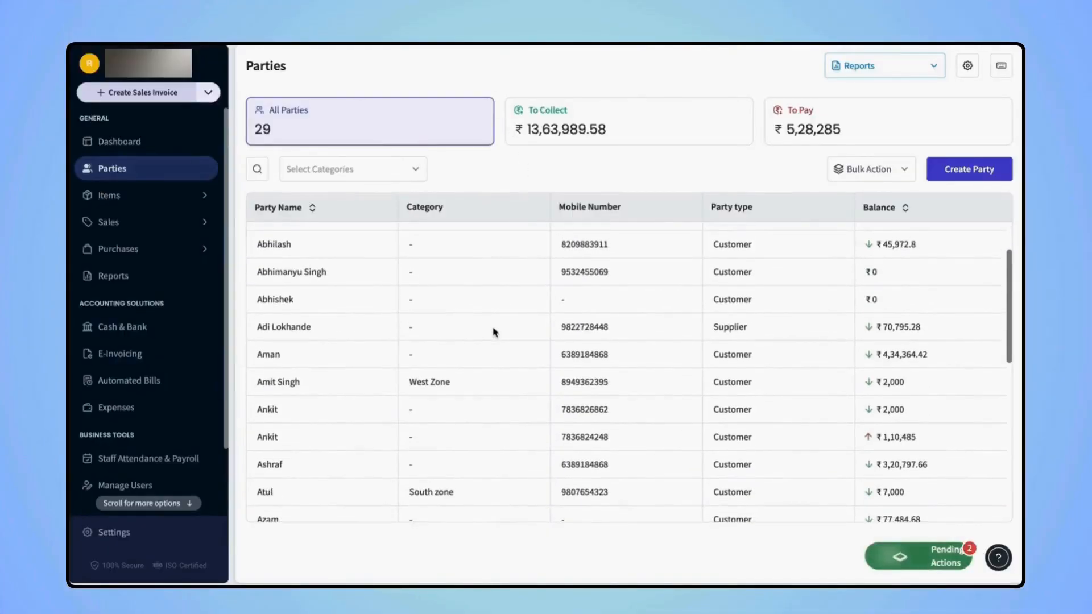
scroll("down", 3)
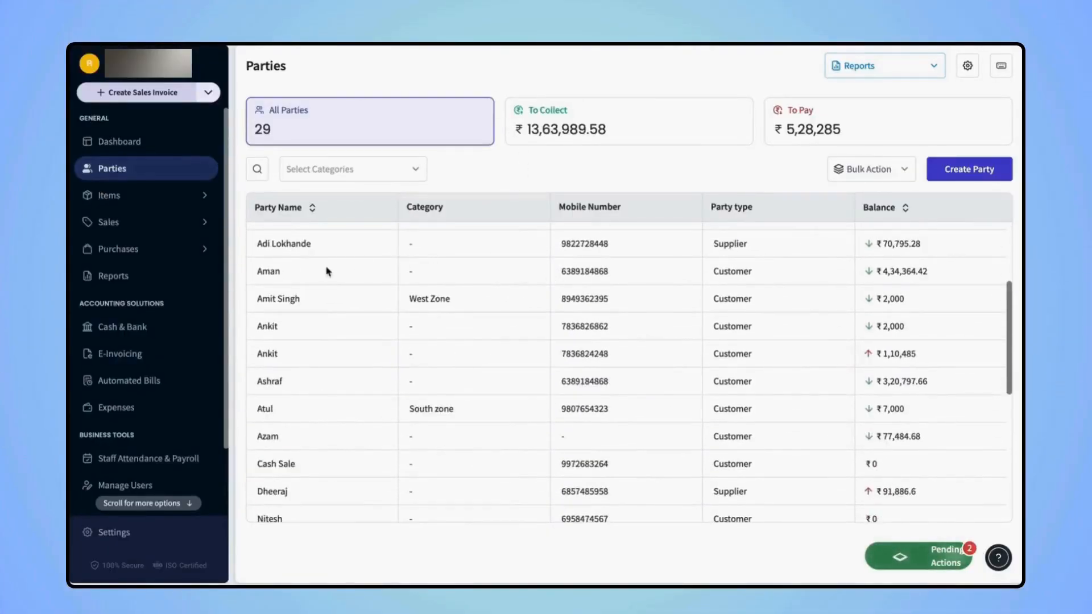
left_click(268, 270)
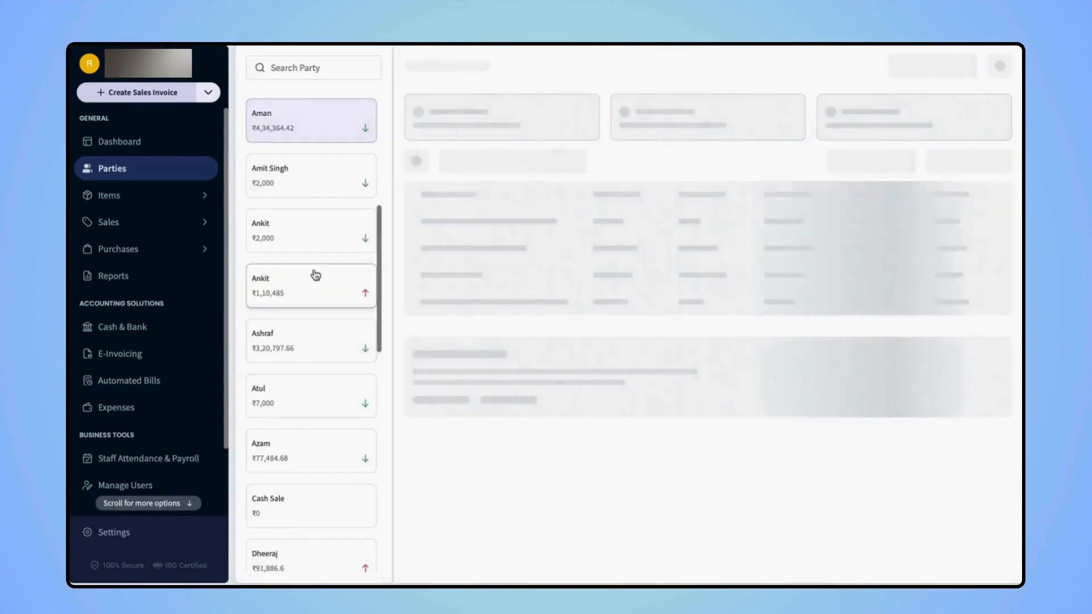
left_click(310, 120)
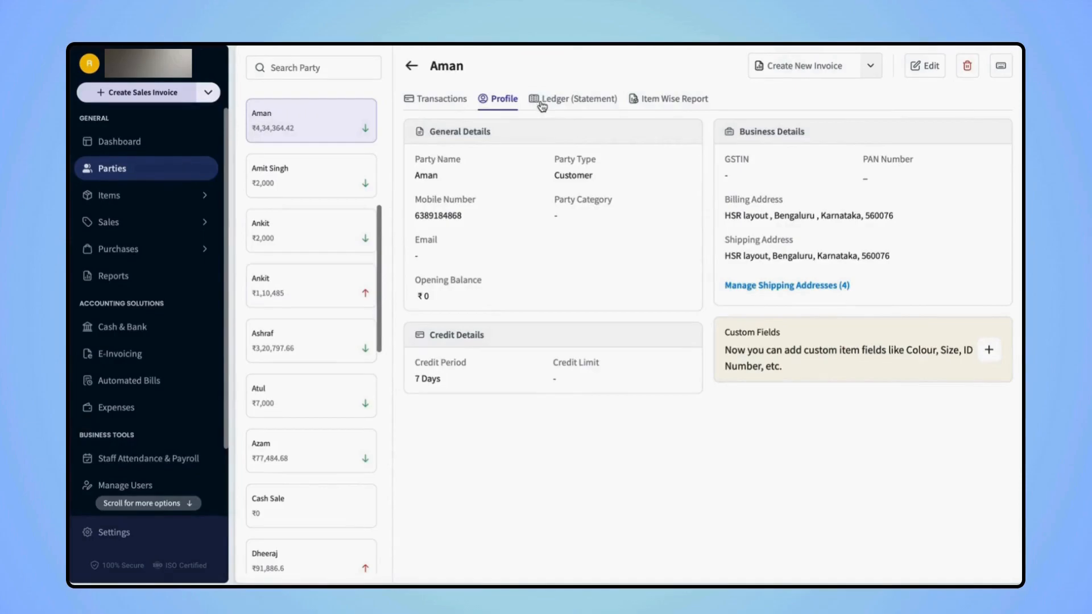
Open Aman's ledger statement and review his invoices, credits, debits and balances.
left_click(577, 98)
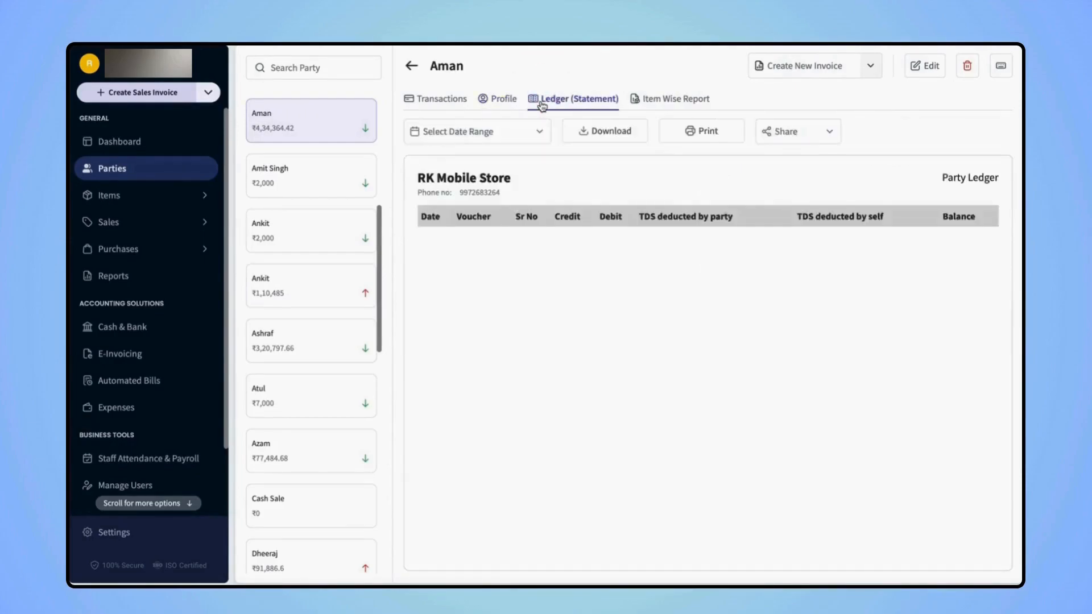
left_click(574, 98)
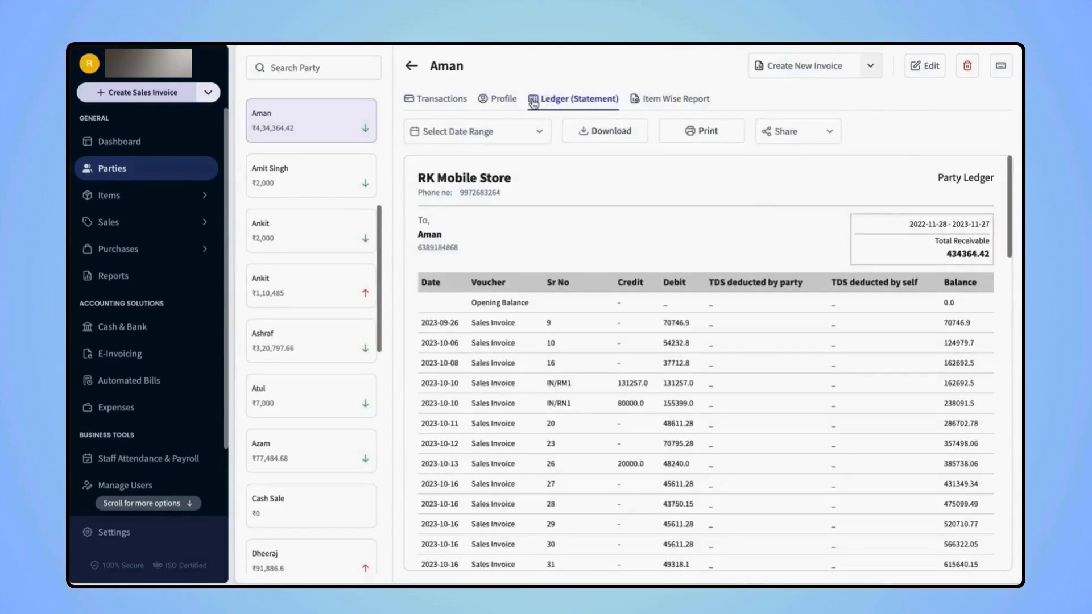
scroll("down", 3)
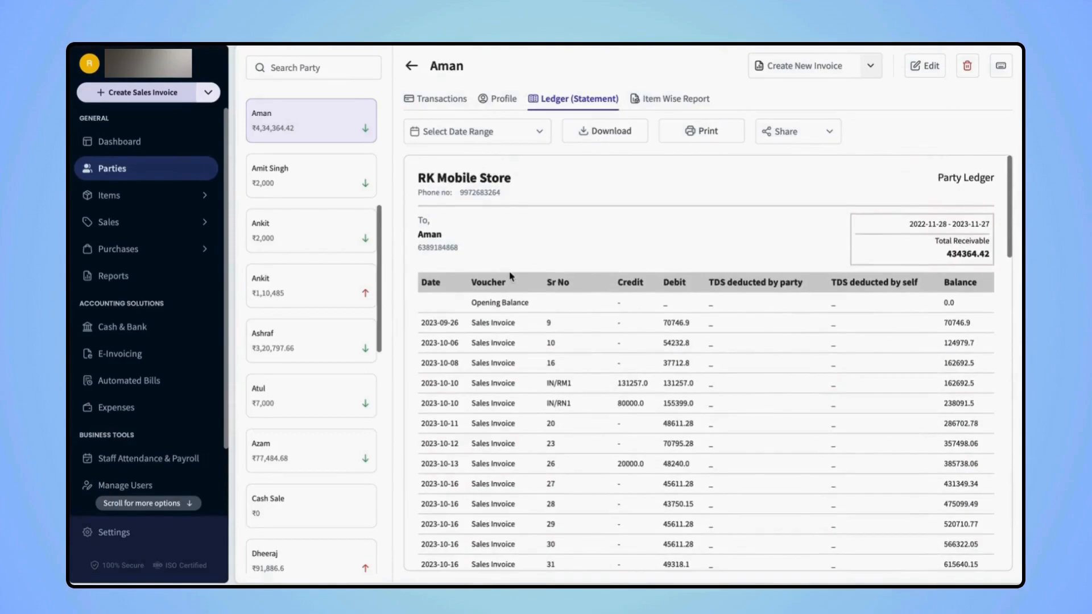
scroll("down", 3)
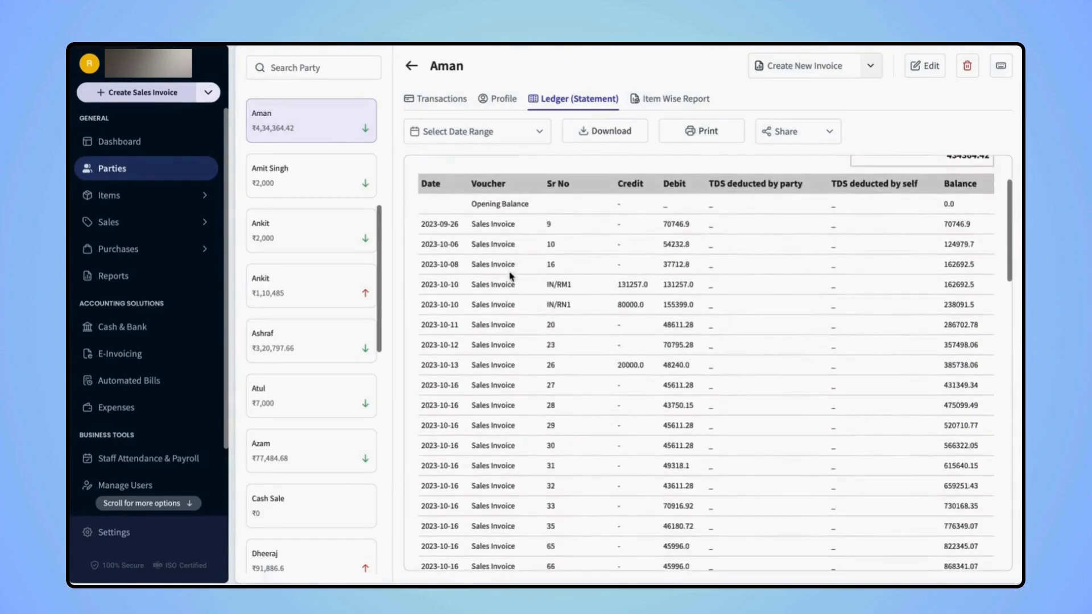
scroll("down", 3)
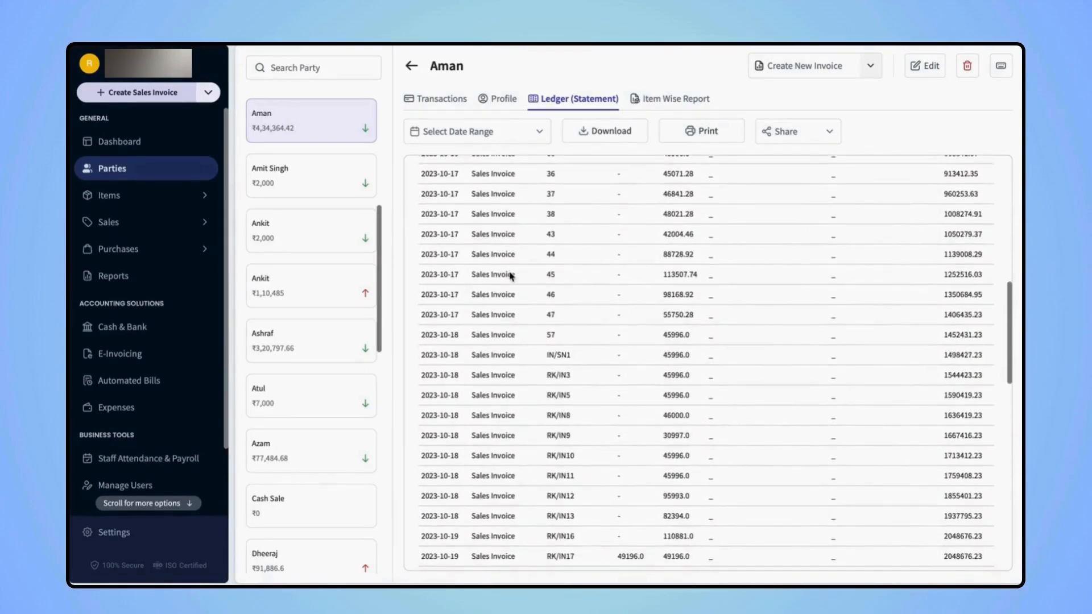
scroll("up", 3)
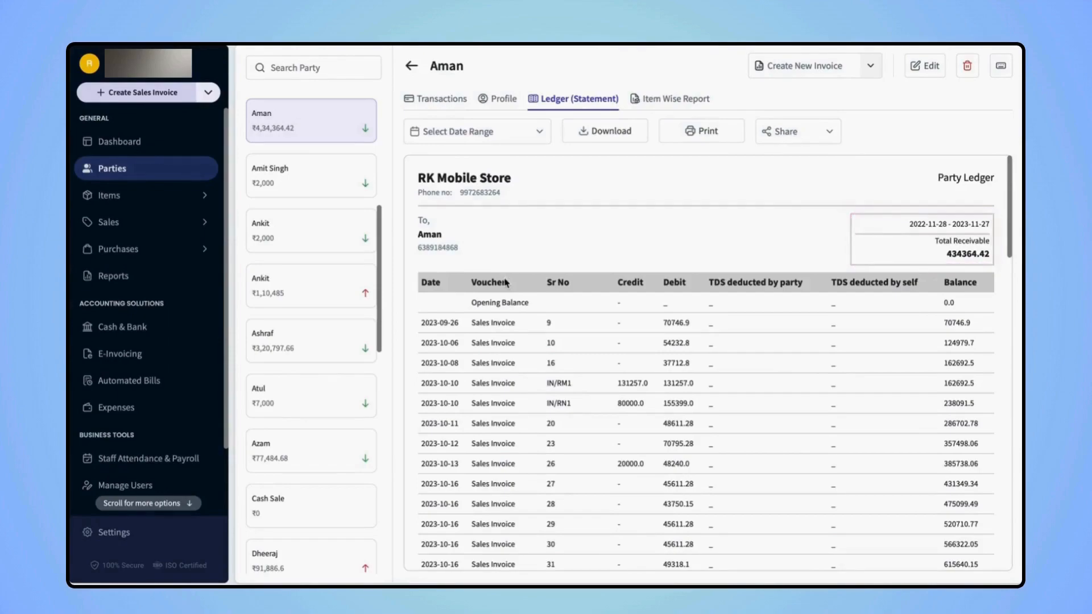
mouse_move(918, 249)
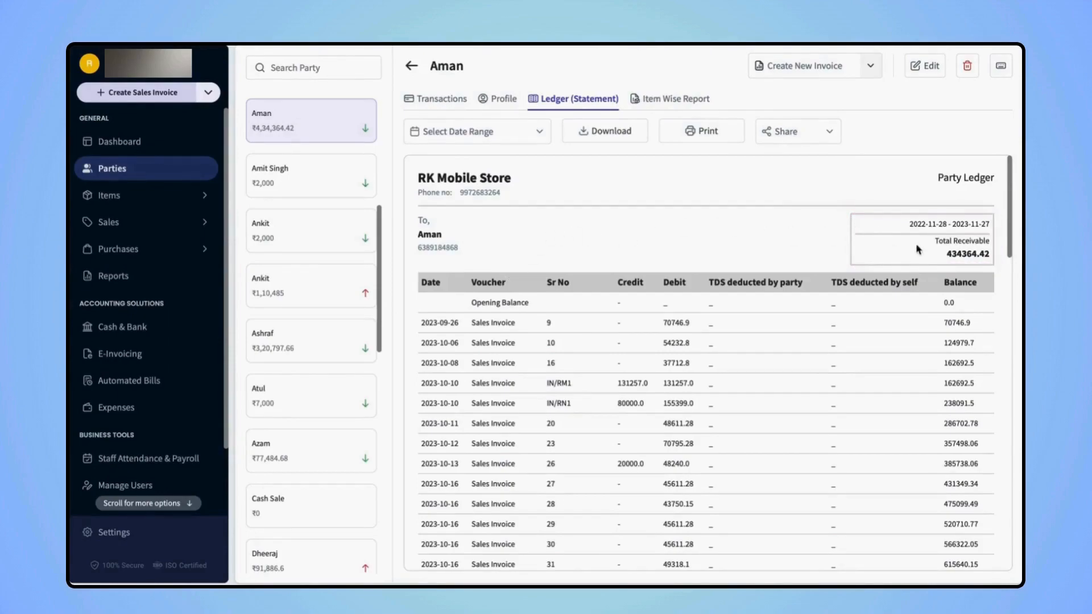
mouse_move(937, 255)
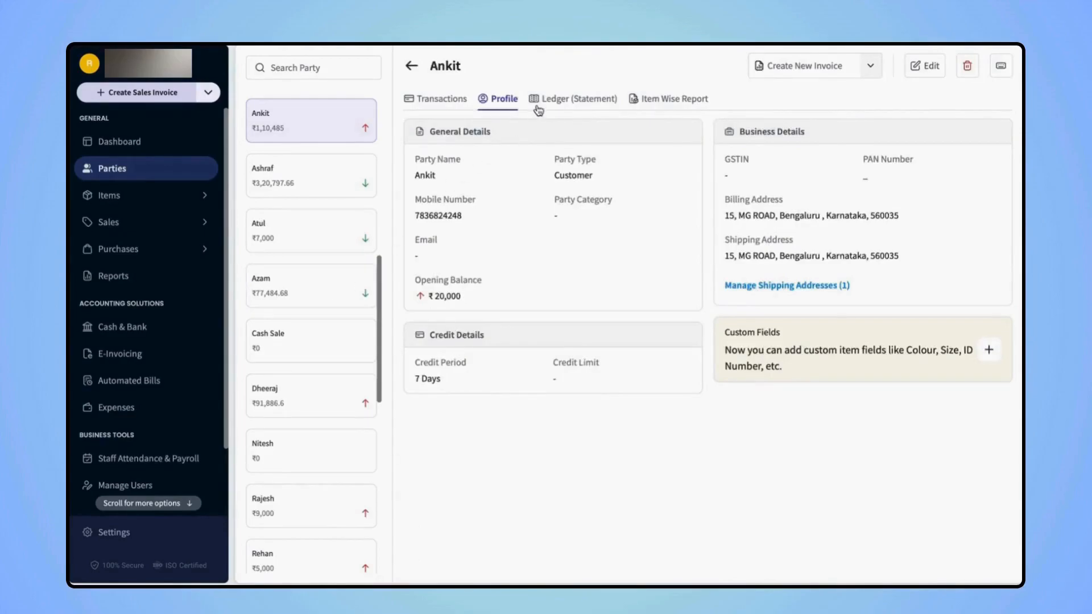
View Ankit's ledger statement showing a total payable of 110485.
left_click(578, 98)
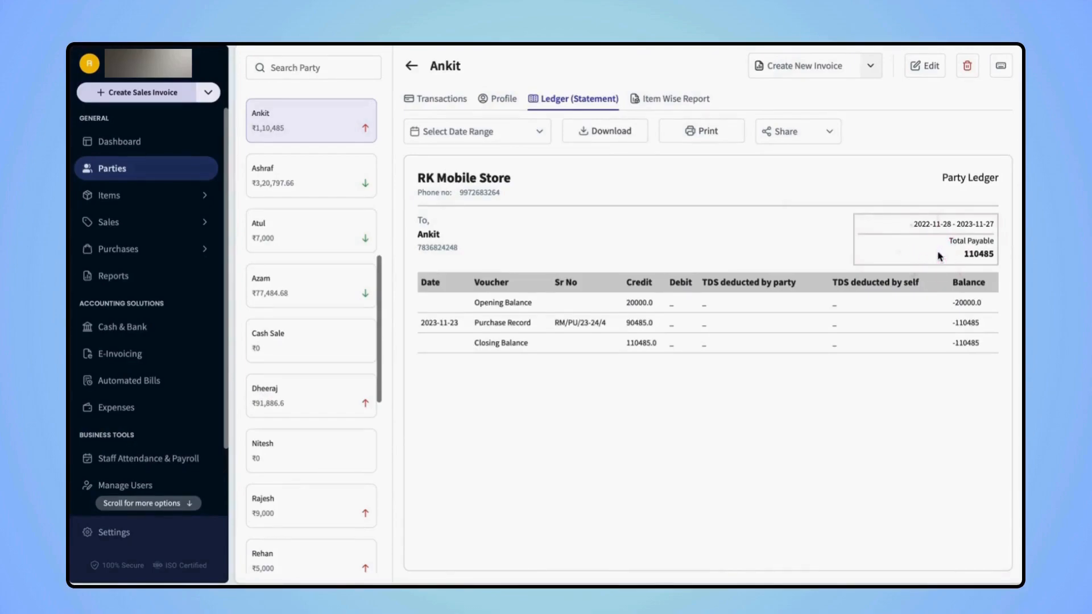
mouse_move(369, 252)
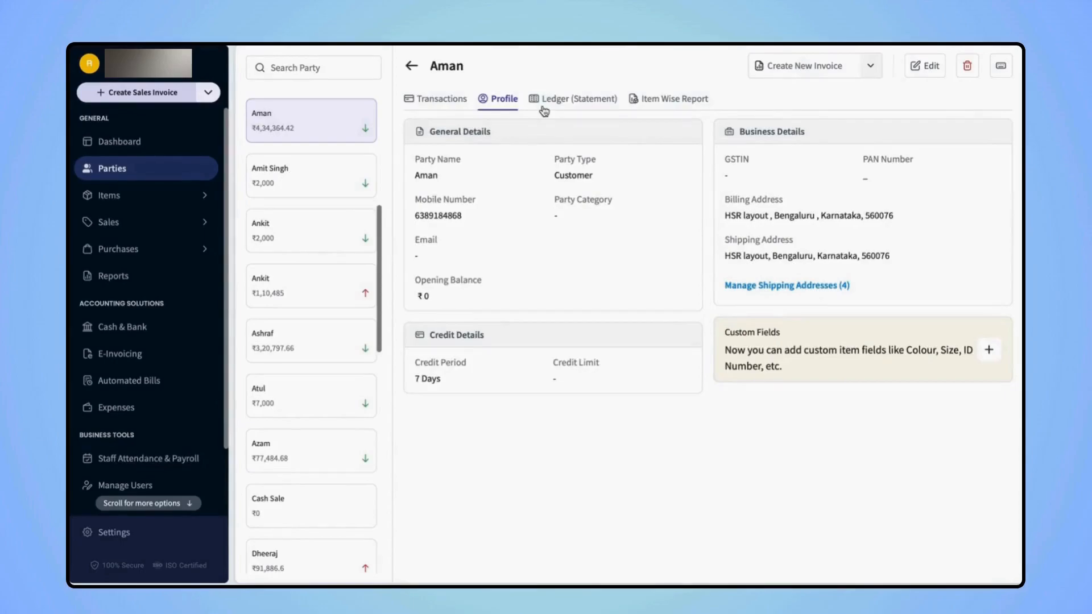
Reopen Aman's ledger statement and review it down to total receivable 434364.42.
left_click(578, 98)
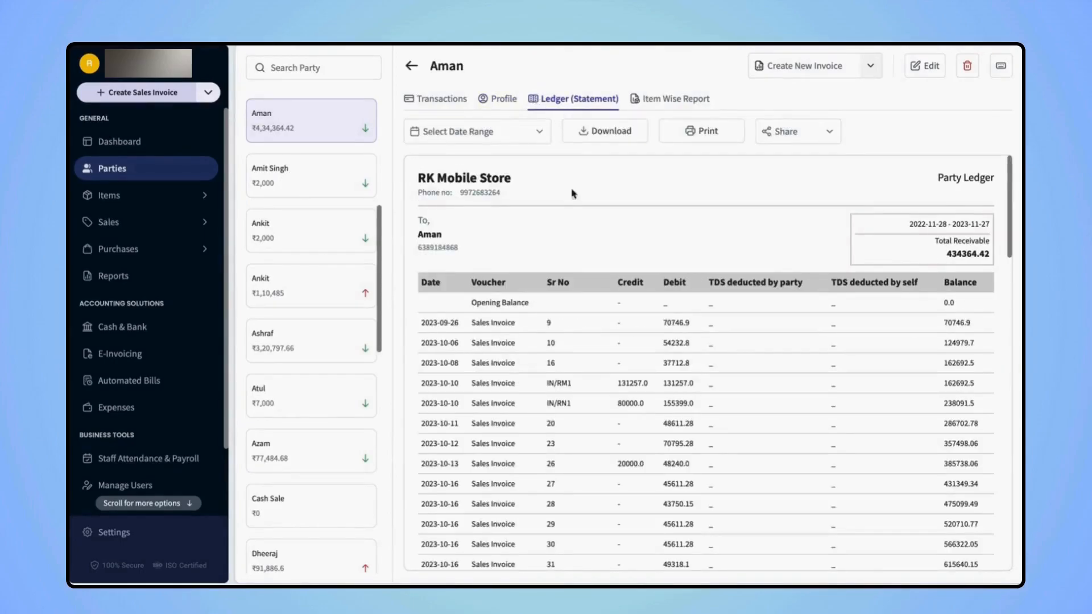
scroll("down", 3)
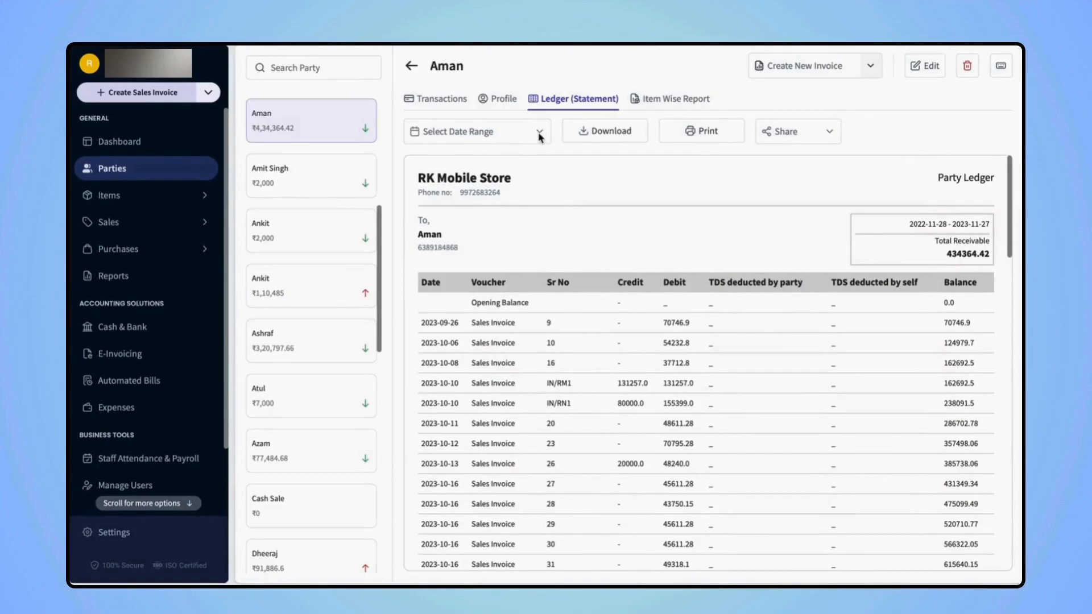
Filter Aman's ledger to the last 7 days (2023-11-21 to 2023-11-27).
left_click(477, 131)
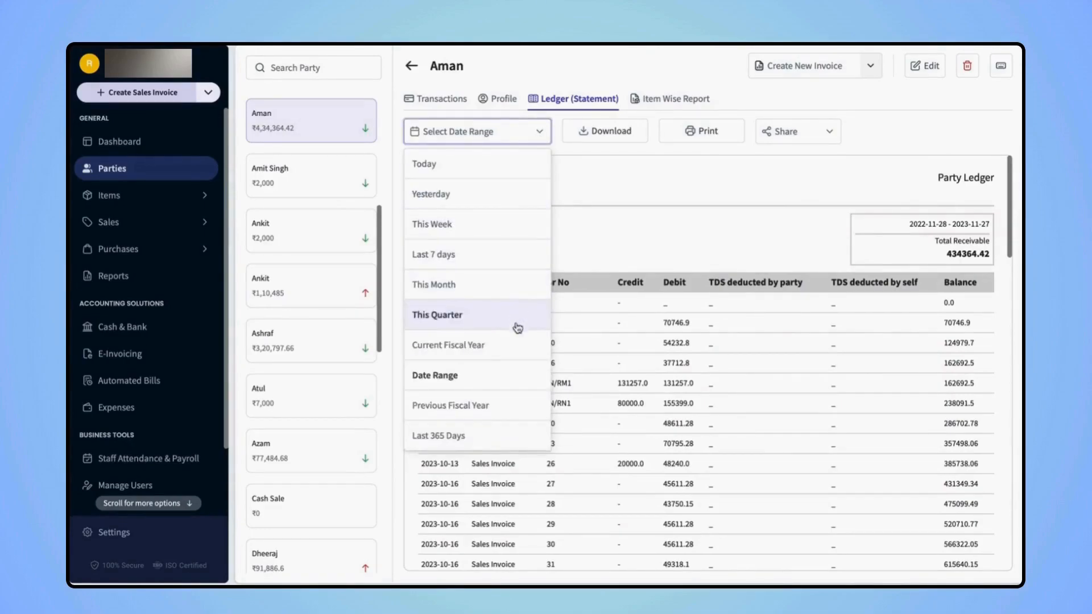
mouse_move(476, 294)
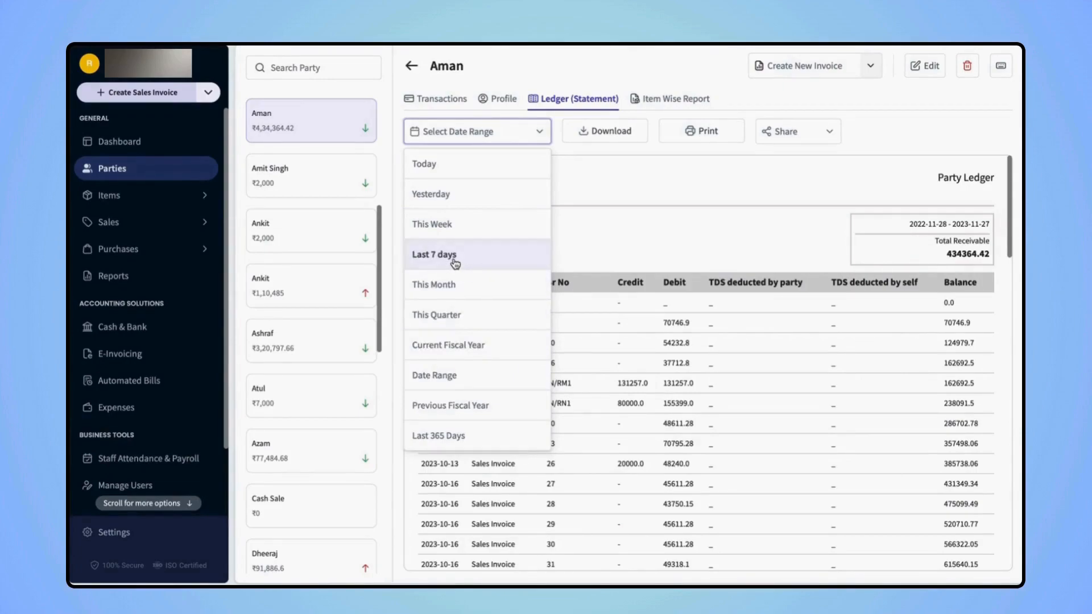
left_click(435, 254)
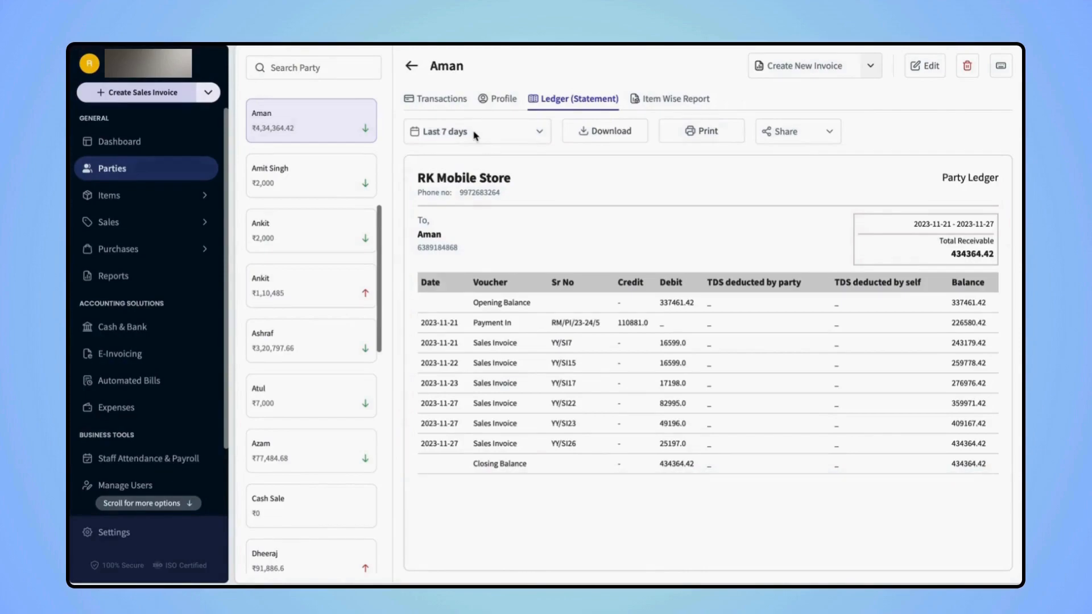
mouse_move(506, 138)
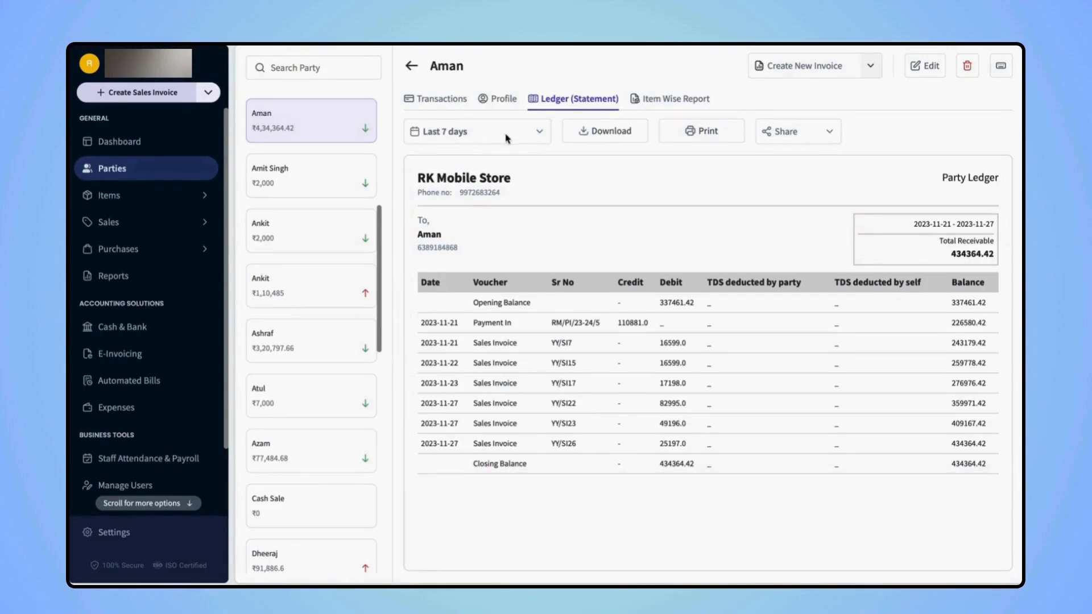
mouse_move(540, 133)
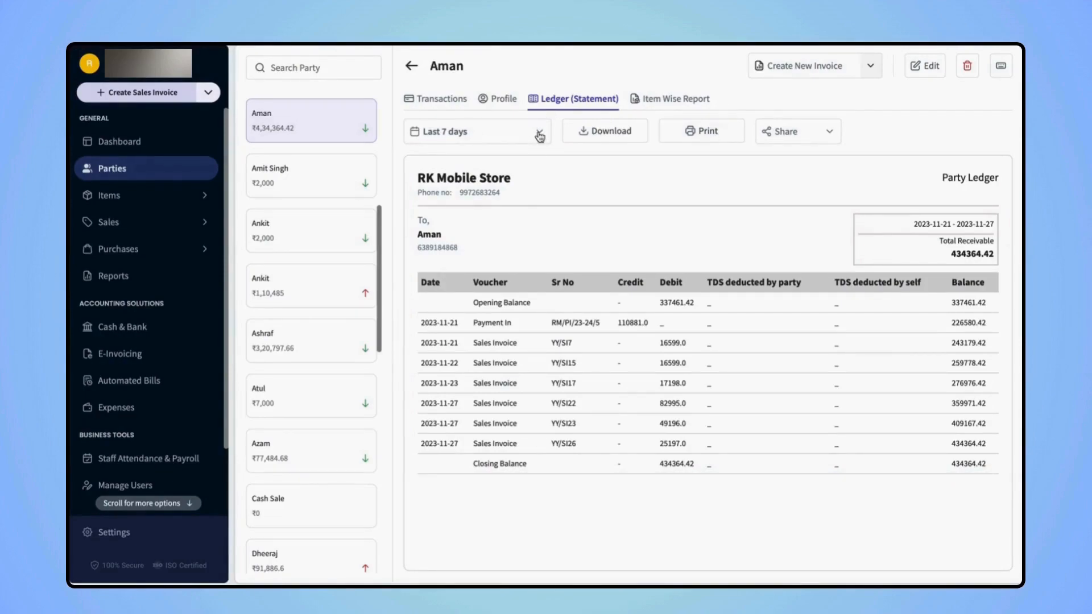
Apply a custom ledger date range from 1 to 12 November 2023.
left_click(476, 131)
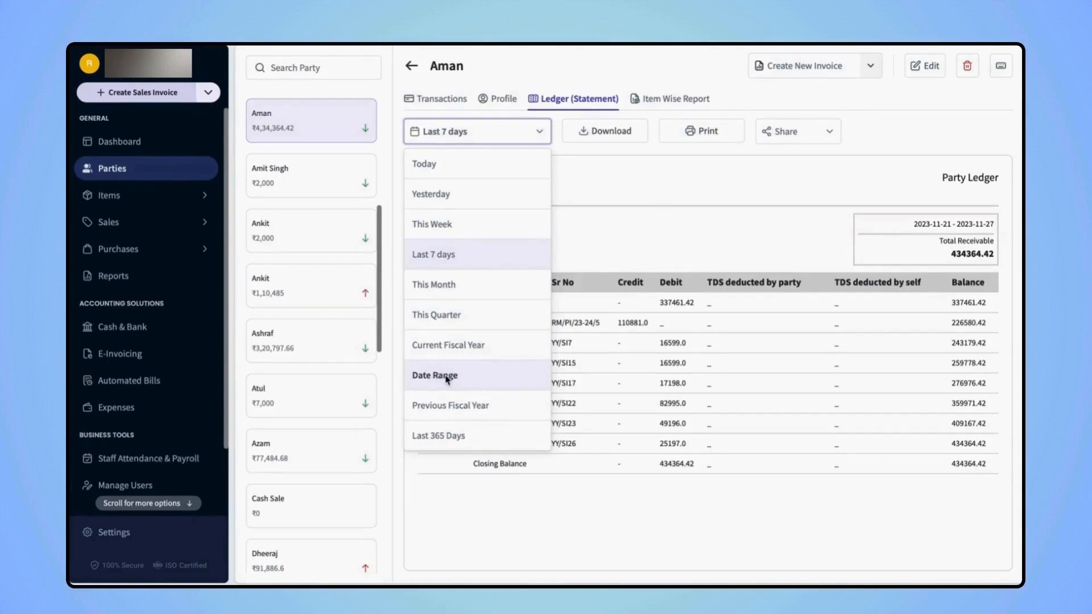
left_click(434, 375)
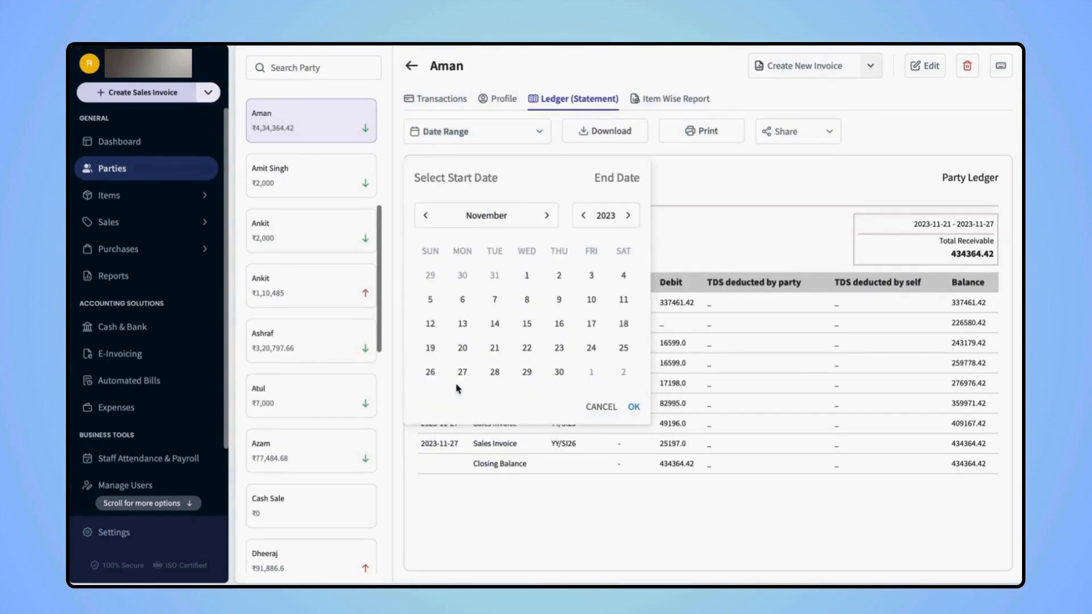
left_click(525, 275)
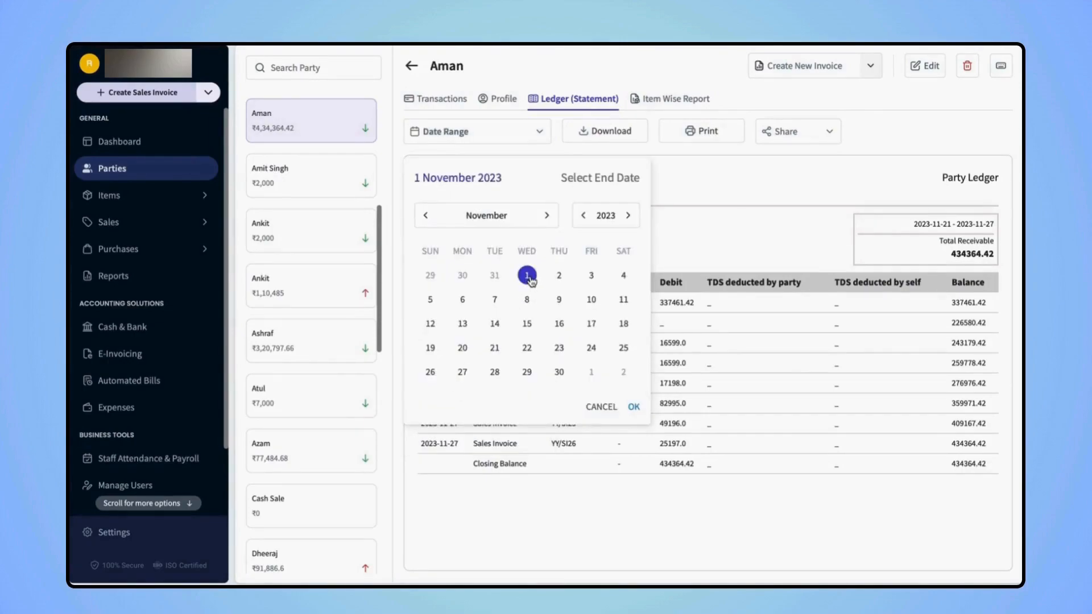
left_click(430, 323)
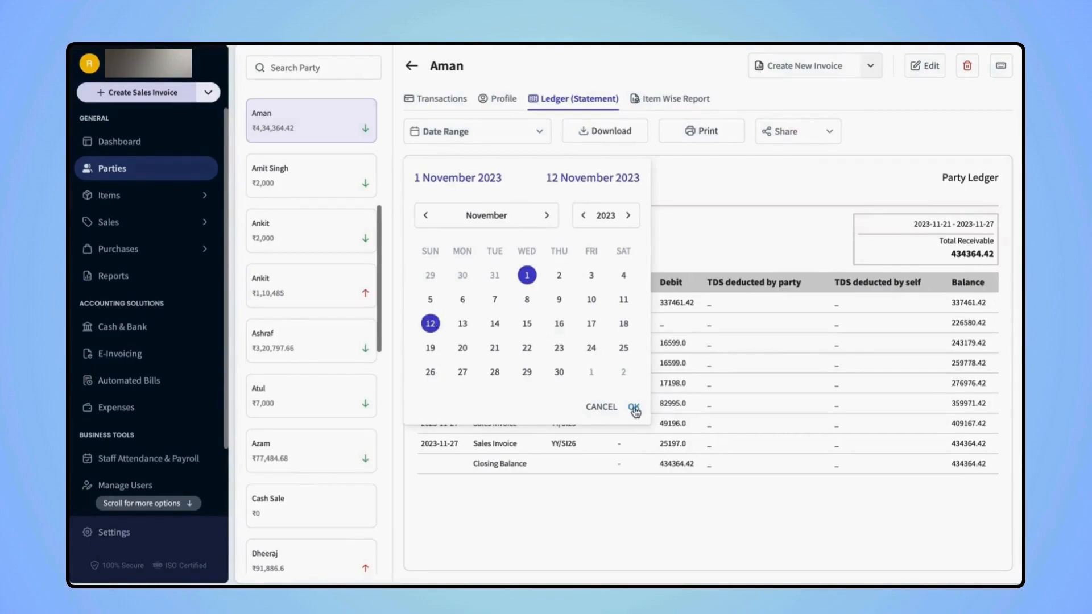
left_click(633, 407)
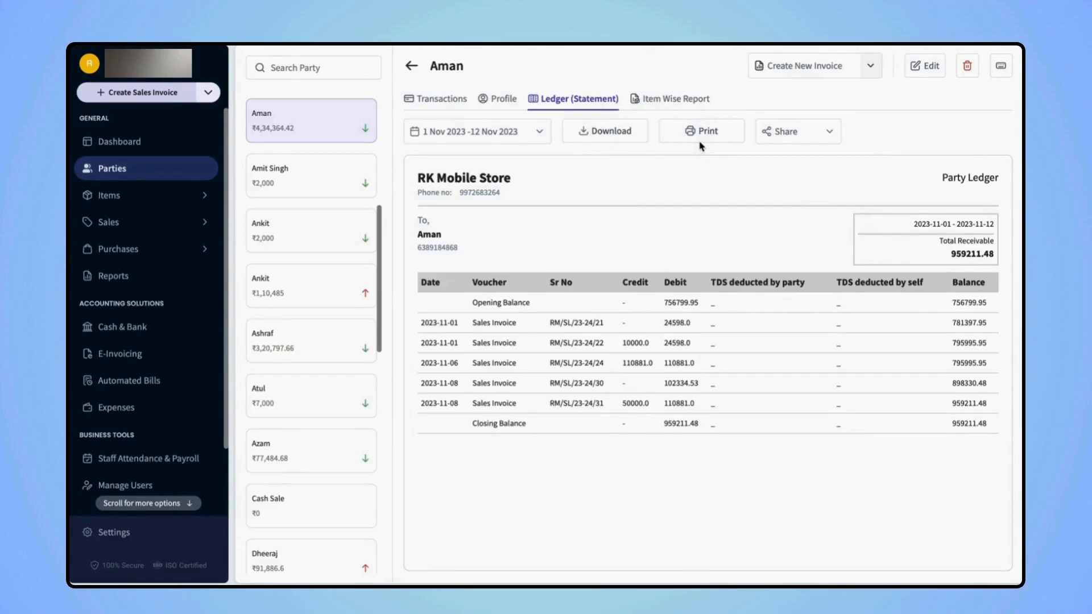
mouse_move(832, 139)
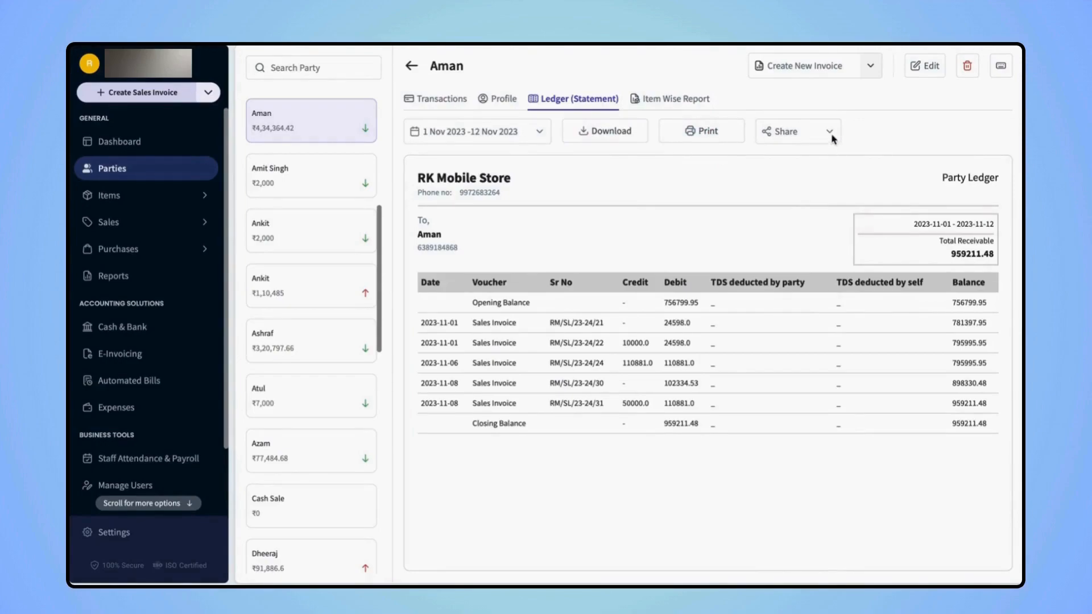
Show the ledger's Share options: Send SMS and WhatsApp.
left_click(796, 130)
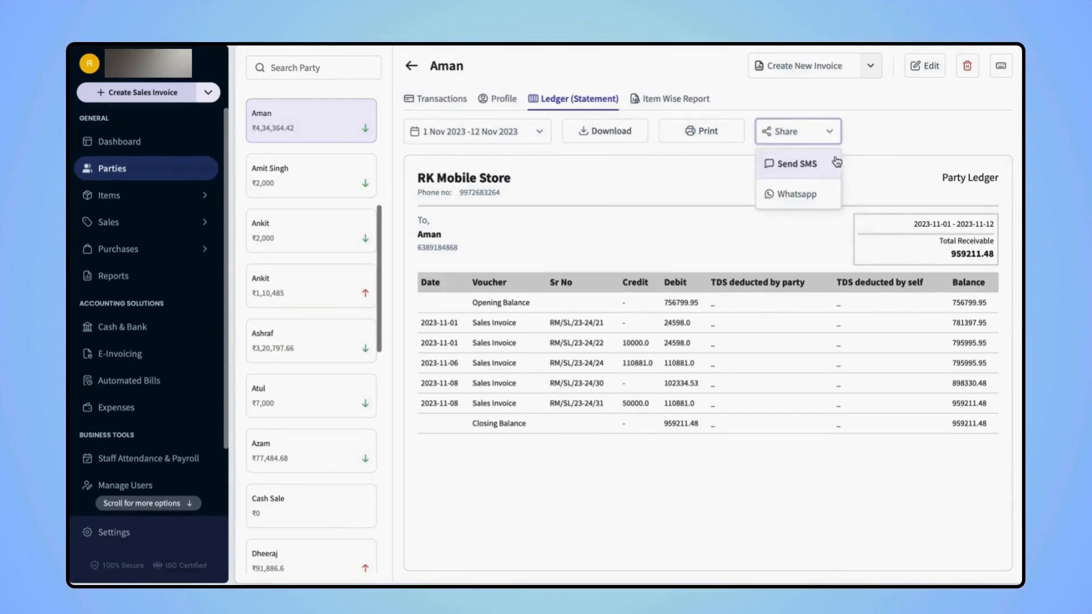